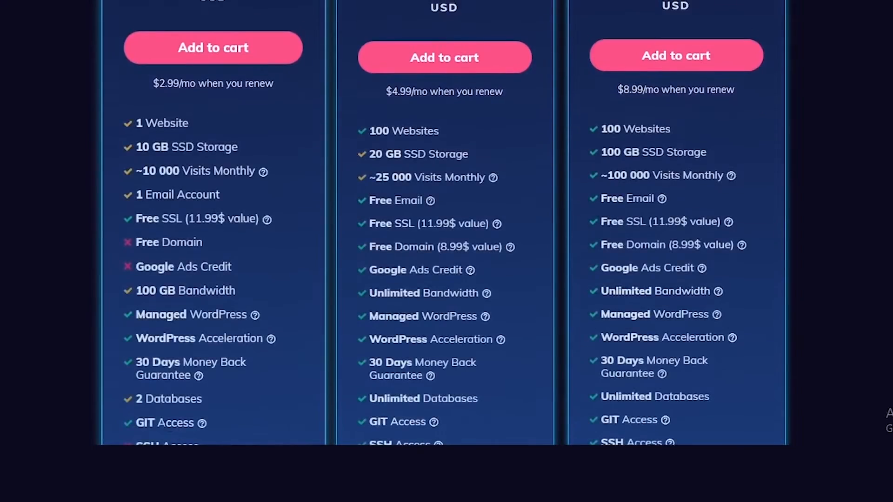
- Scroll through the Single Shared Hosting card at $1.99/mo and its included features
scroll("down", 3)
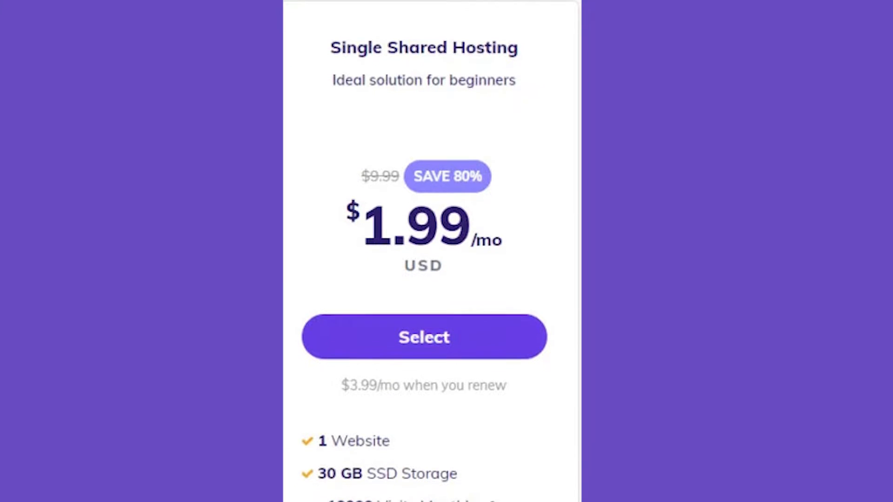
scroll("down", 3)
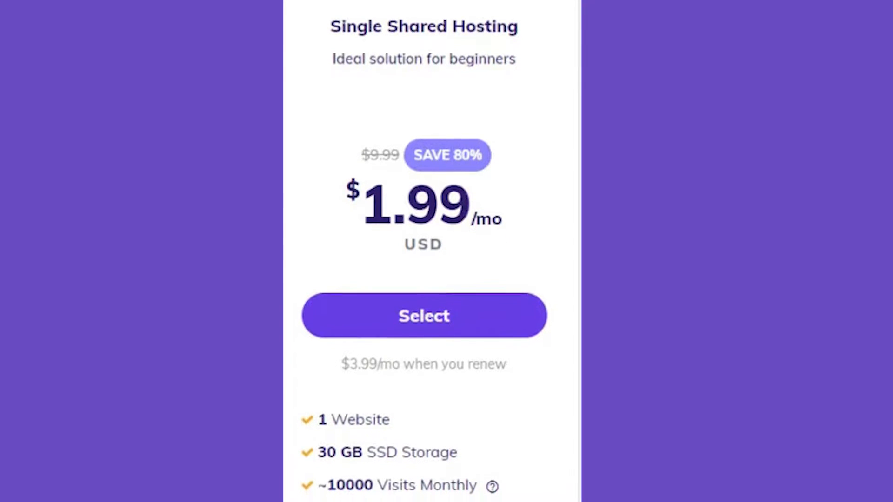
scroll("down", 3)
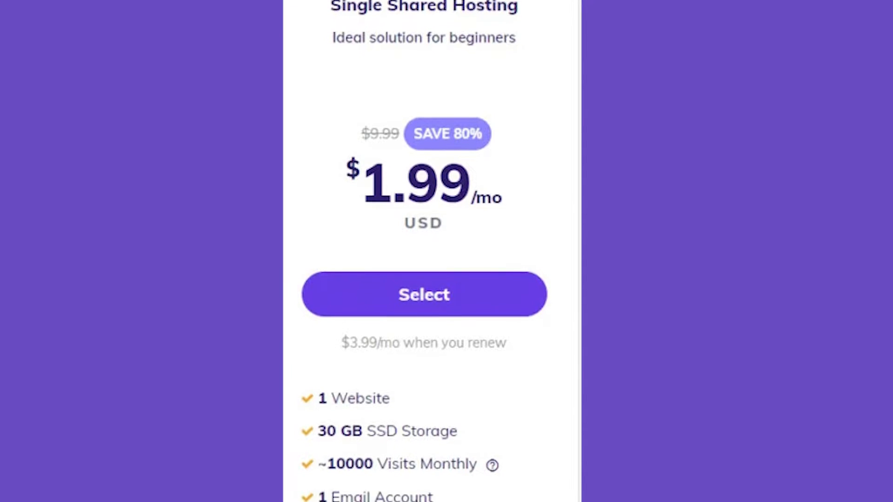
scroll("down", 3)
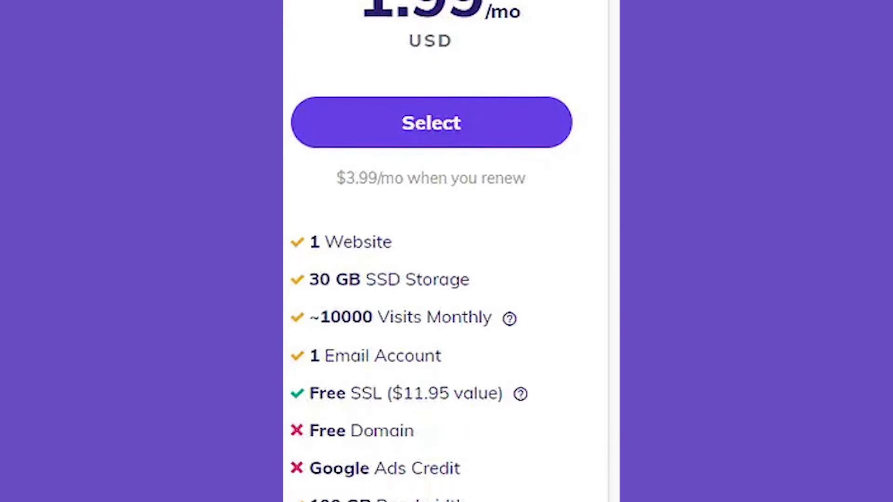
scroll("down", 3)
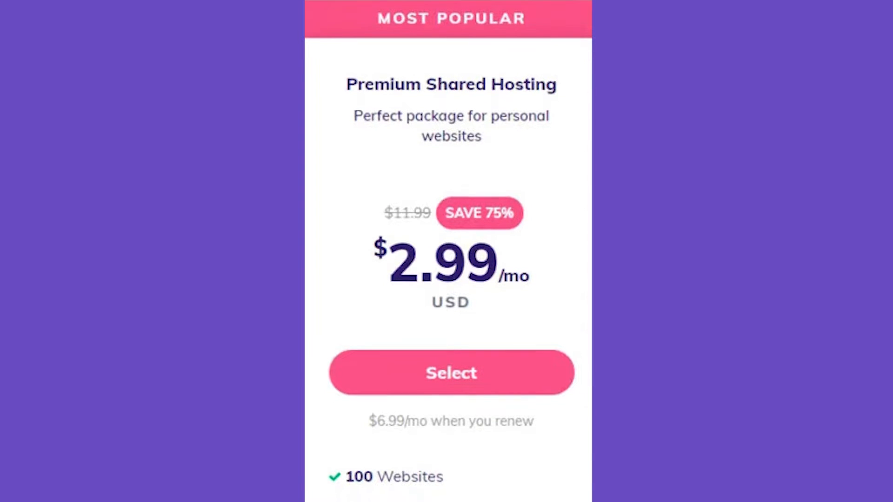
- Scroll through the Premium Shared Hosting card at $2.99/mo with 100 websites and a free domain
scroll("down", 3)
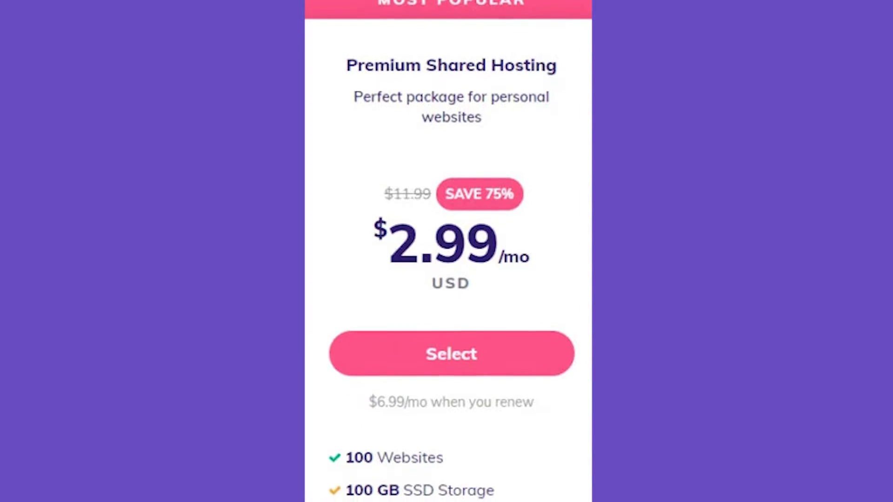
scroll("down", 3)
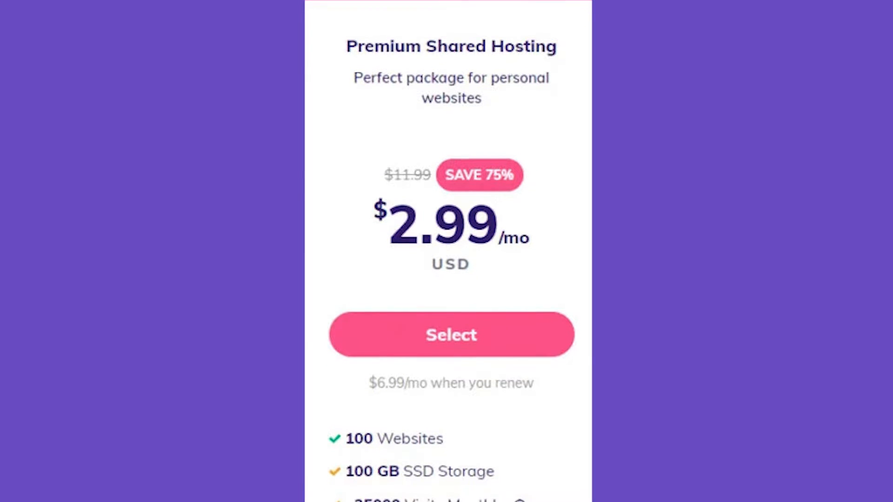
scroll("down", 3)
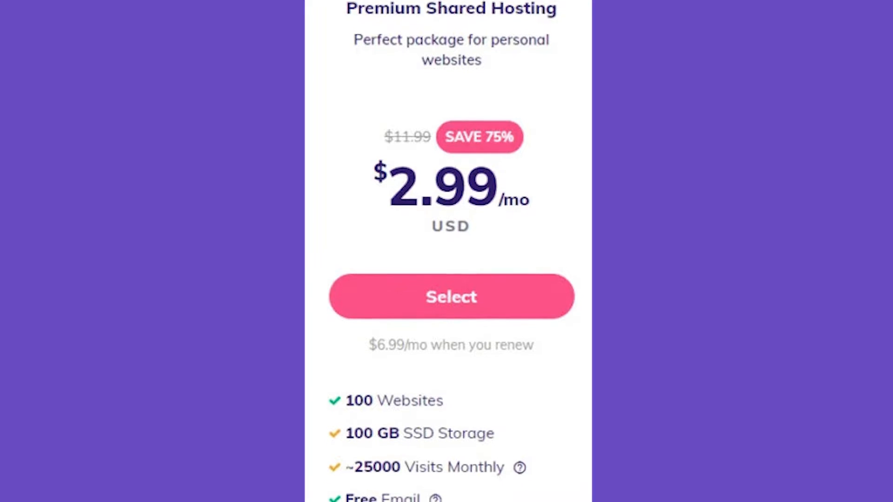
scroll("down", 3)
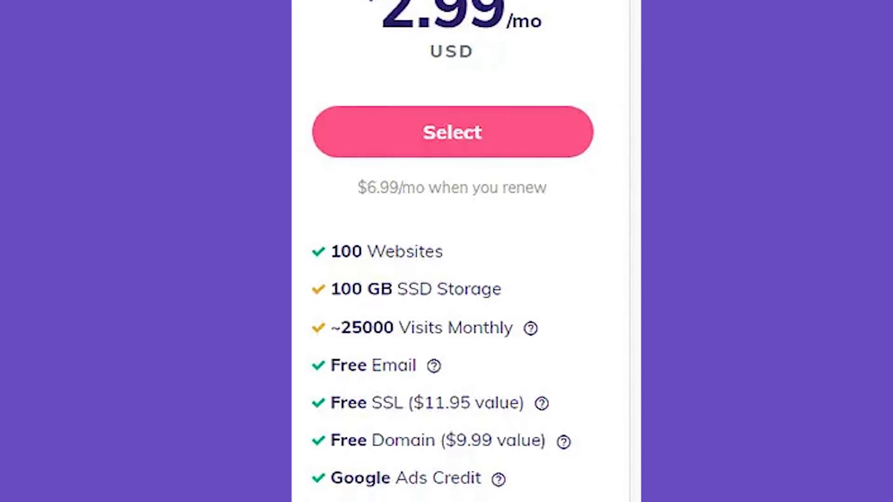
scroll("down", 3)
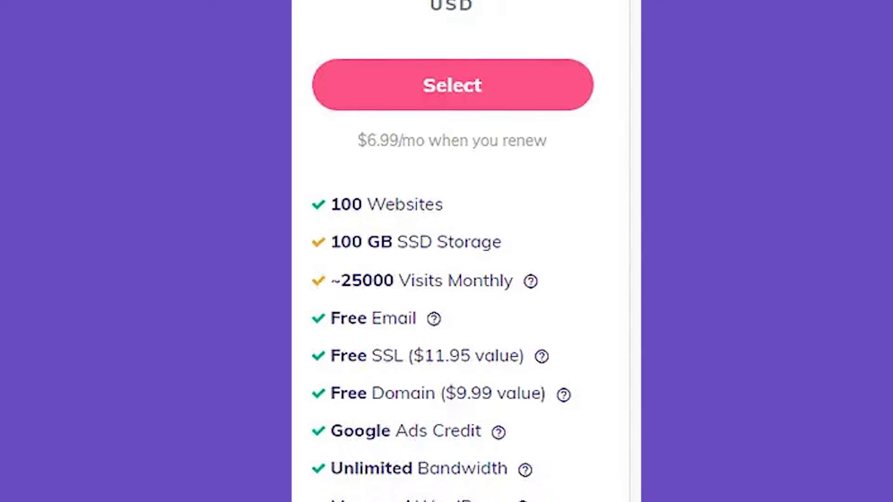
scroll("down", 3)
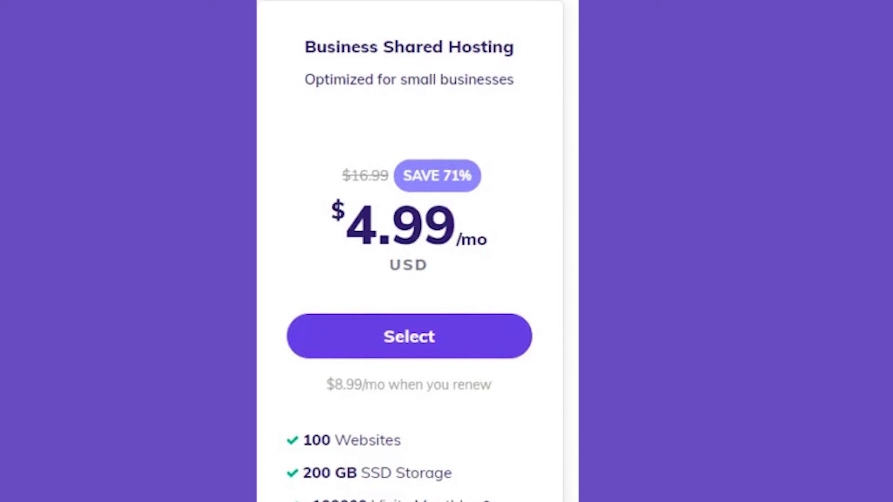
- Scroll through the Business Shared Hosting card at $4.99/mo with 200 GB storage and ~100000 monthly visits
scroll("down", 3)
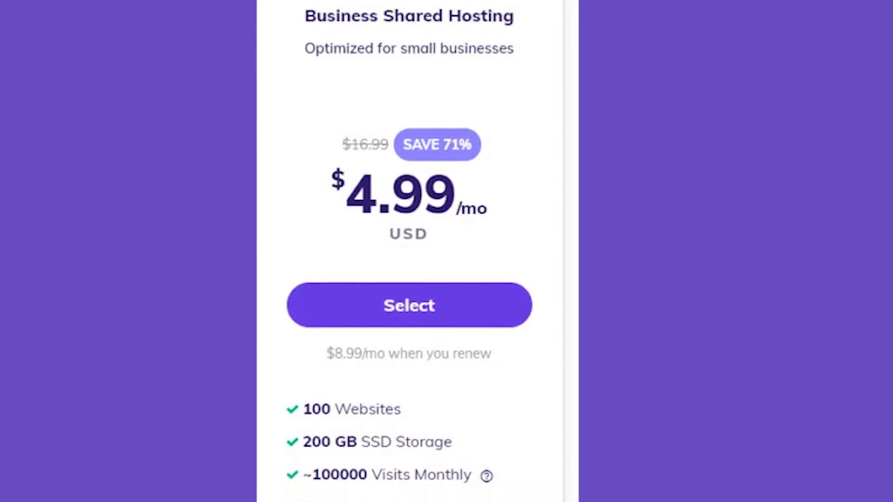
scroll("down", 3)
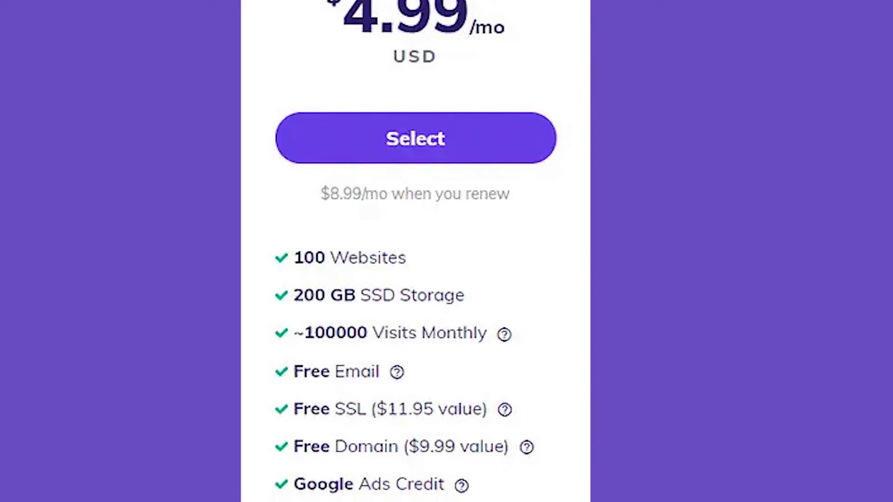
scroll("down", 3)
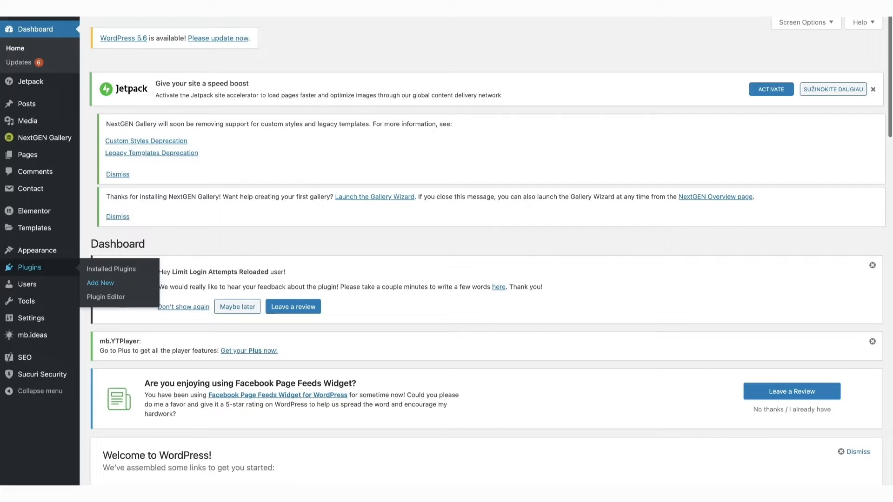
- Go to Plugins > Add New and browse featured plugins like Classic Editor and Akismet
left_click(99, 283)
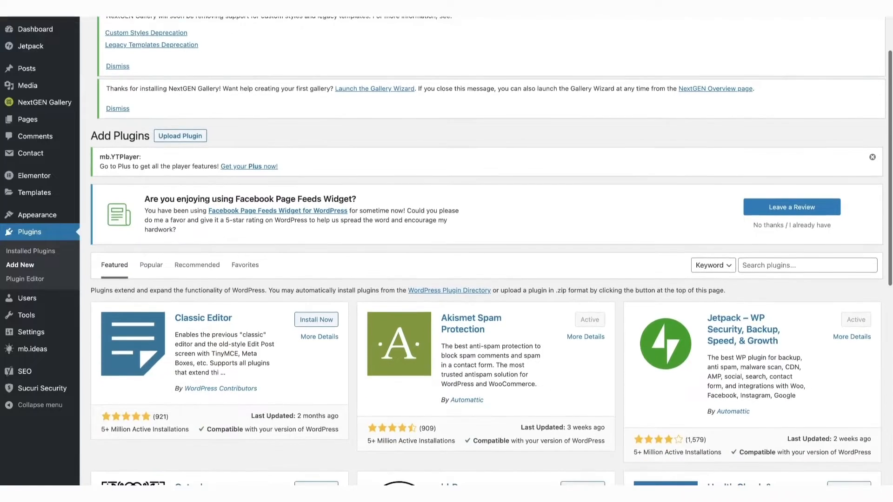
scroll("down", 3)
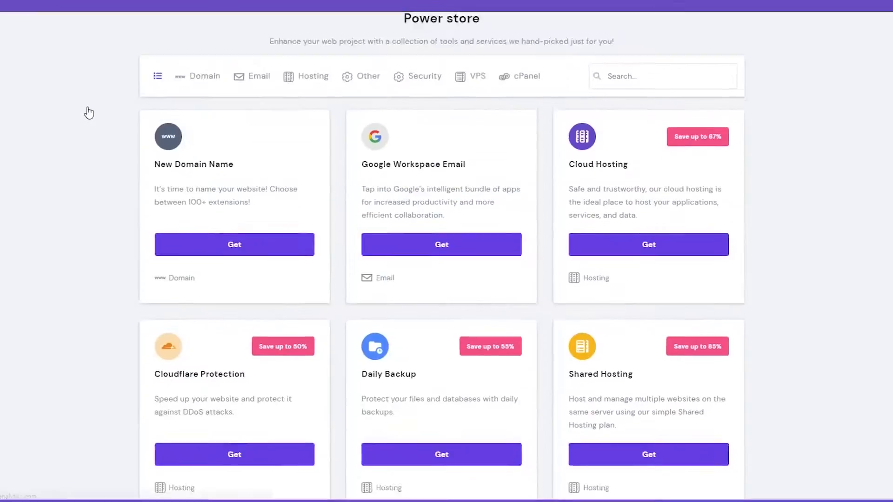
- Scroll through the Power store cards for domains, email, hosting and backups
scroll("down", 3)
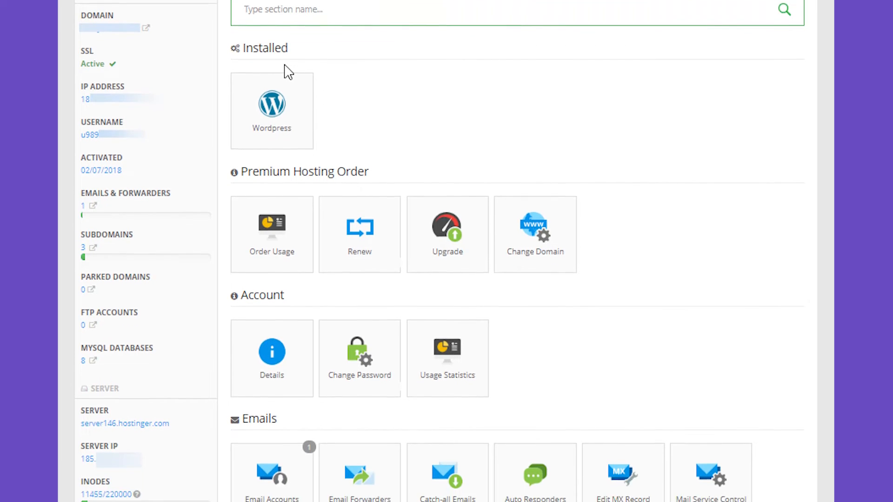
- Manage the hosted website and reach its Auto Installer offering WordPress, WooCommerce and Joomla
scroll("down", 3)
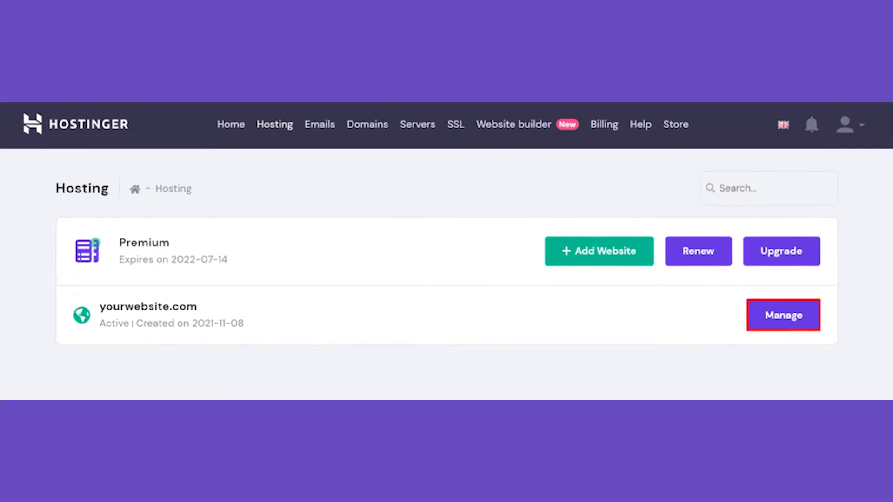
left_click(782, 315)
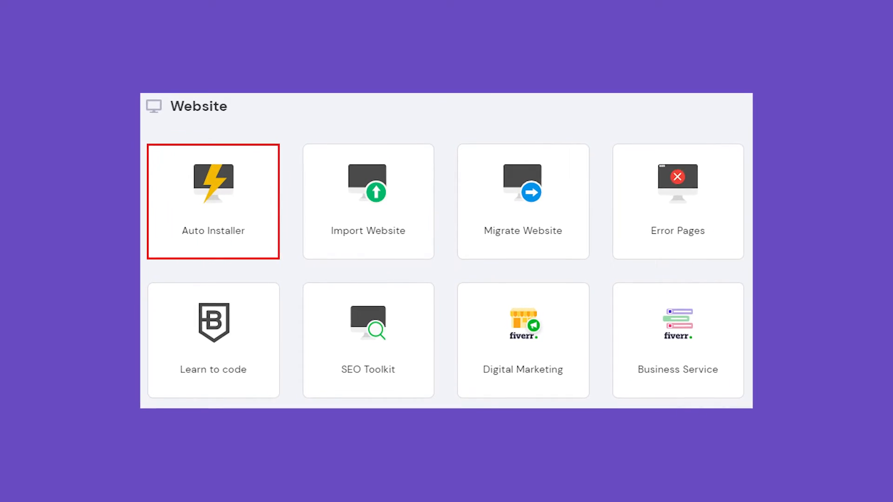
left_click(213, 202)
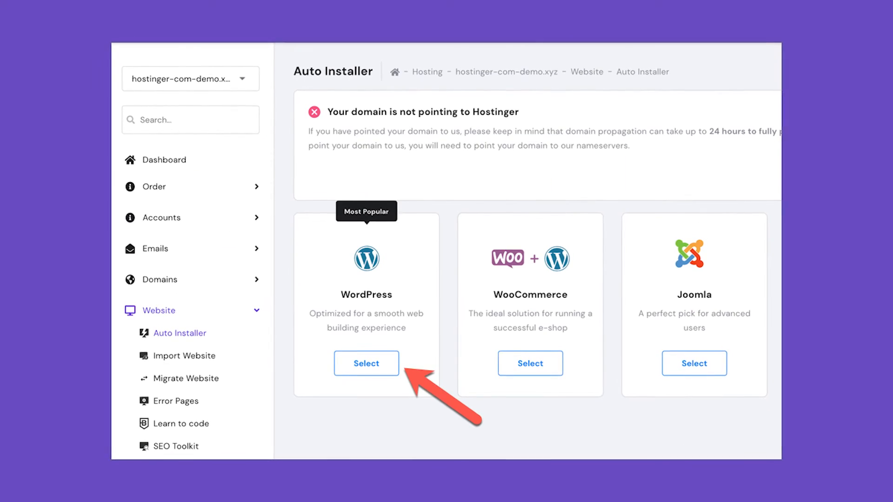